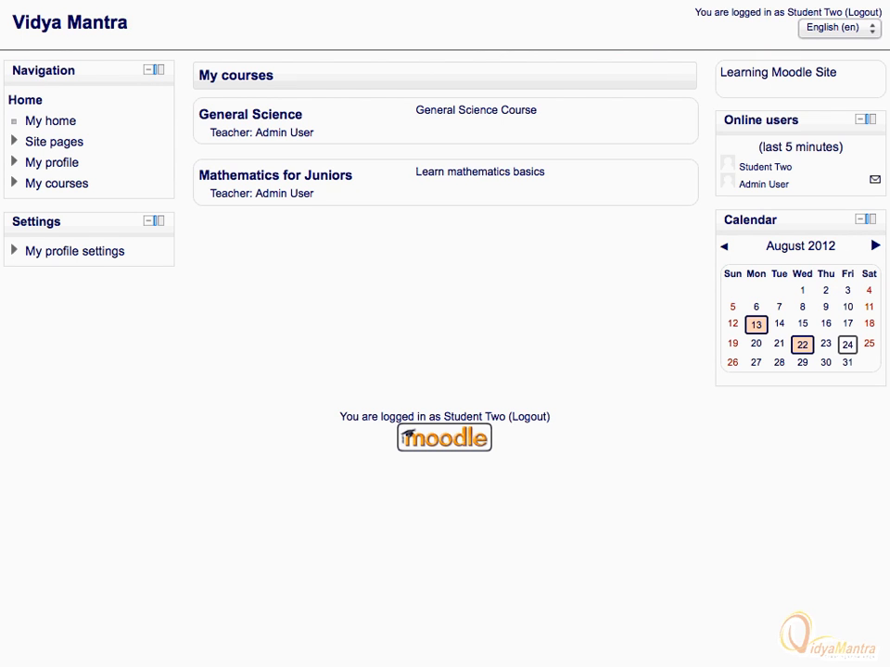
{"action": "mouse_move", "coordinate": [360, 45]}
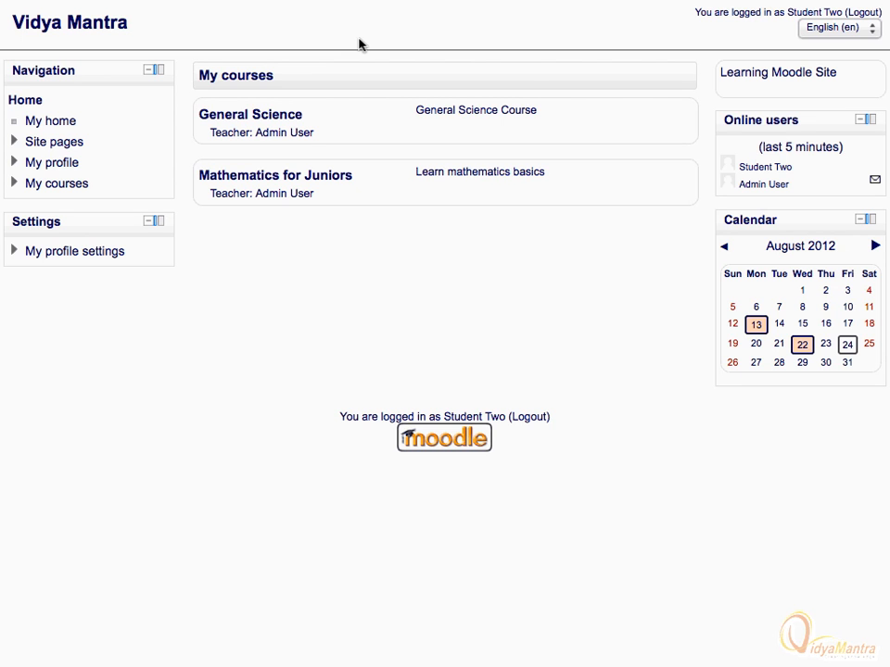
{"action": "mouse_move", "coordinate": [875, 184]}
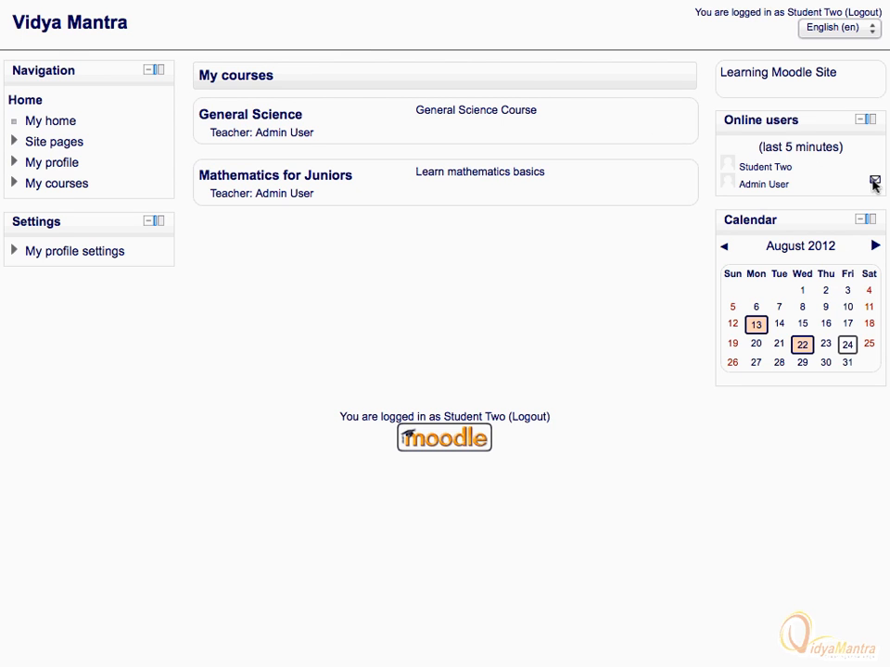
Start a conversation with Admin User from Online users and send "Hello"
{"action": "left_click", "coordinate": [873, 182]}
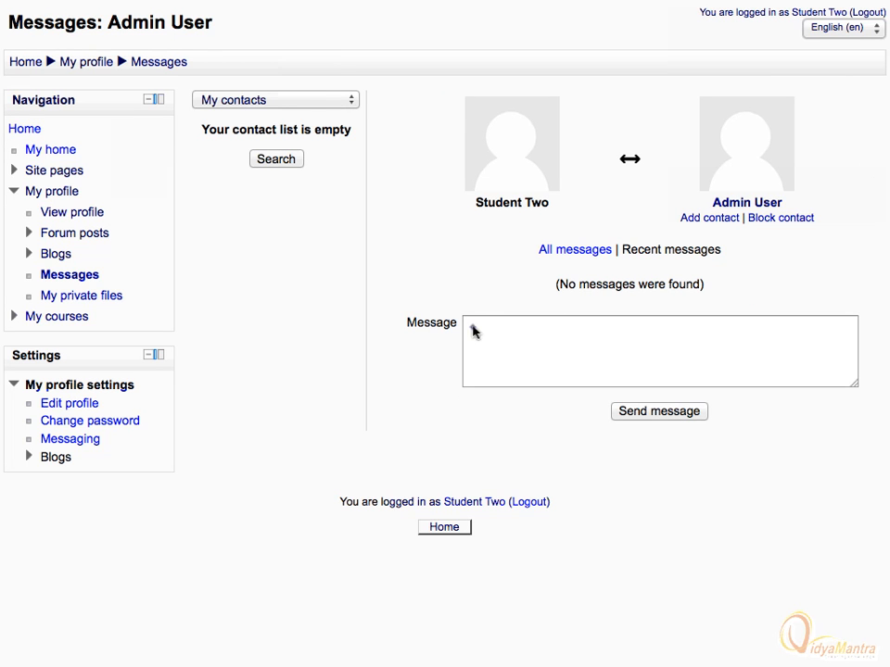
{"action": "type", "text": "Hello"}
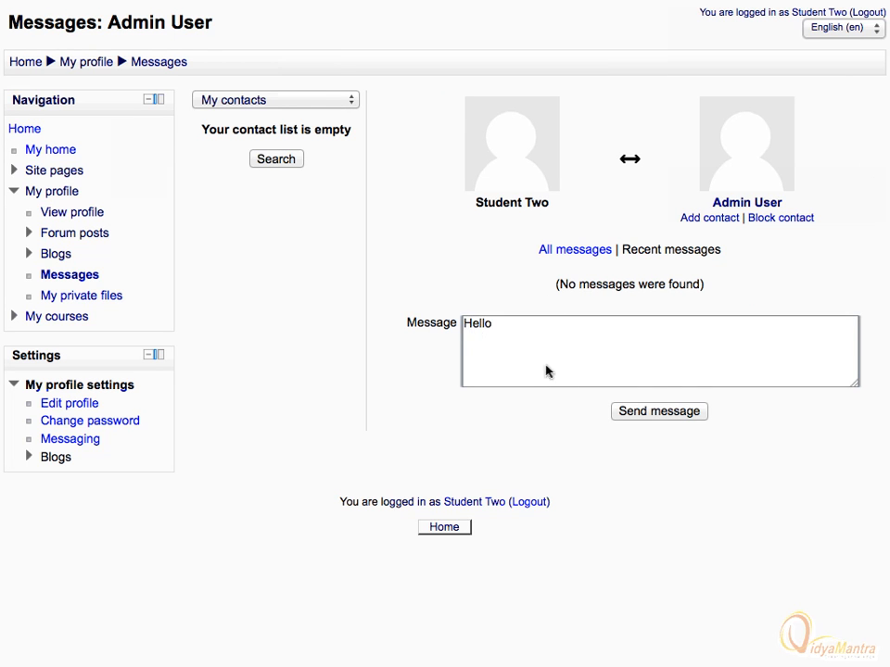
{"action": "left_click", "coordinate": [658, 411]}
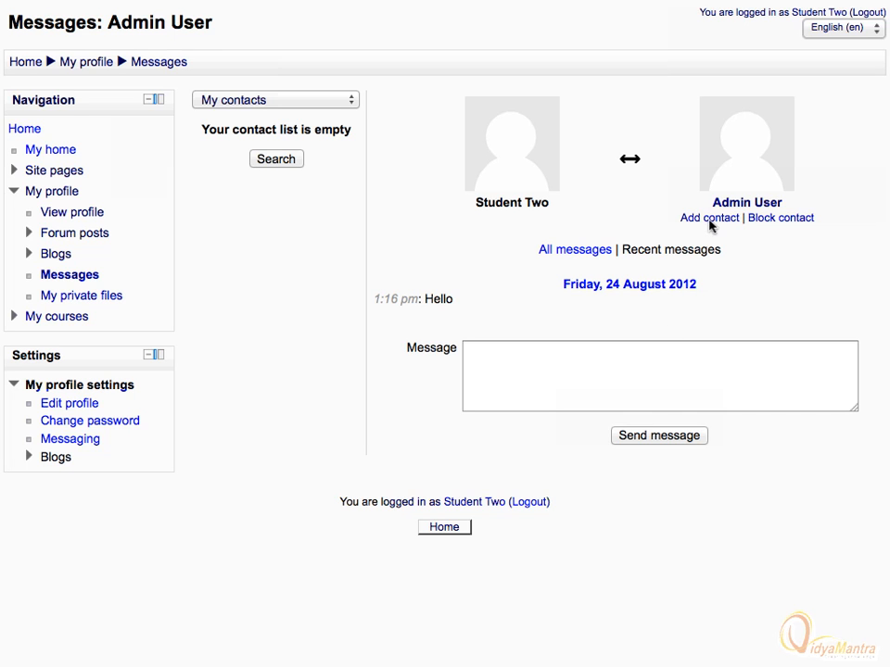
Add Admin User to Student Two's contacts from the messages page
{"action": "left_click", "coordinate": [708, 219]}
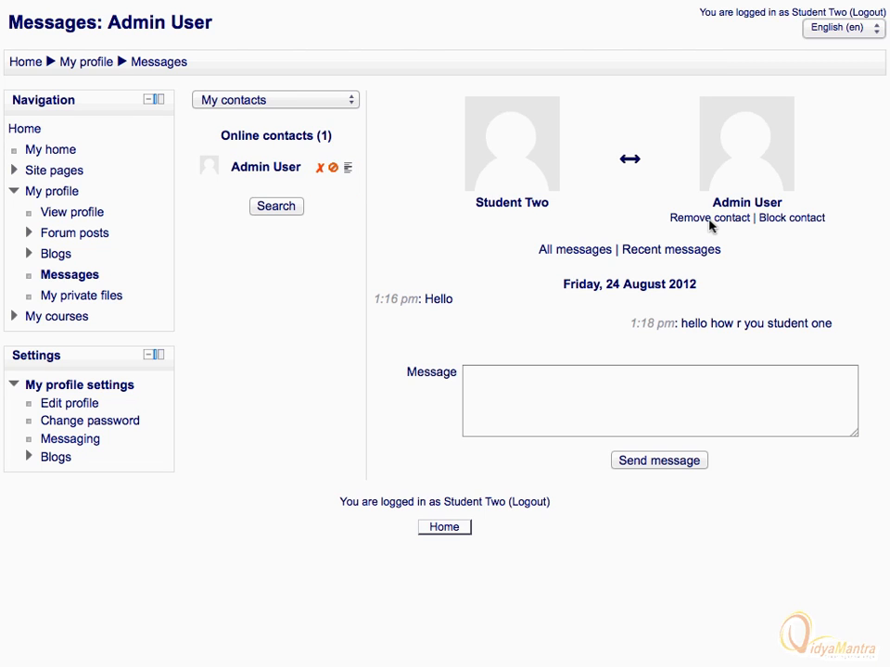
{"action": "mouse_move", "coordinate": [248, 165]}
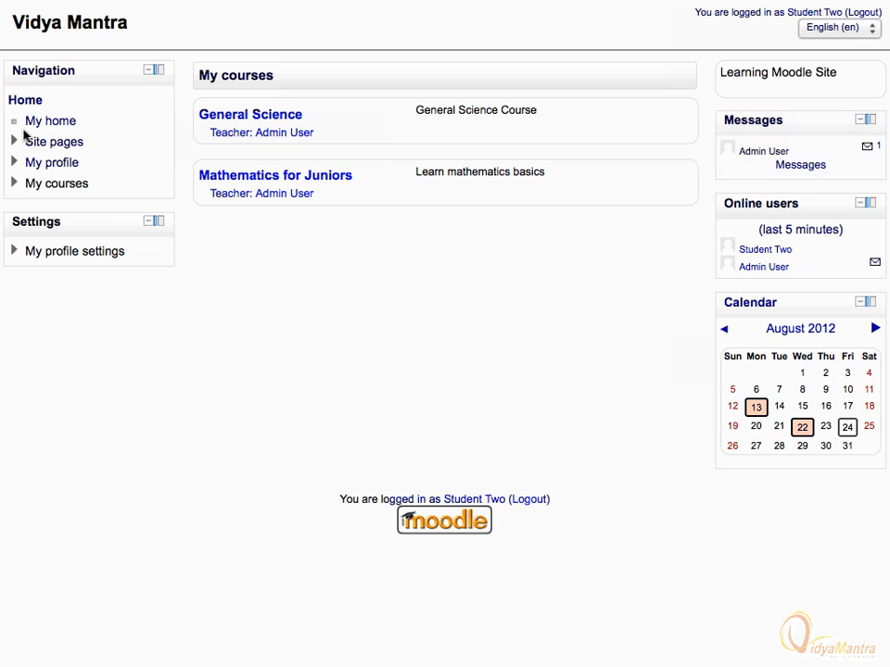
{"action": "mouse_move", "coordinate": [295, 139]}
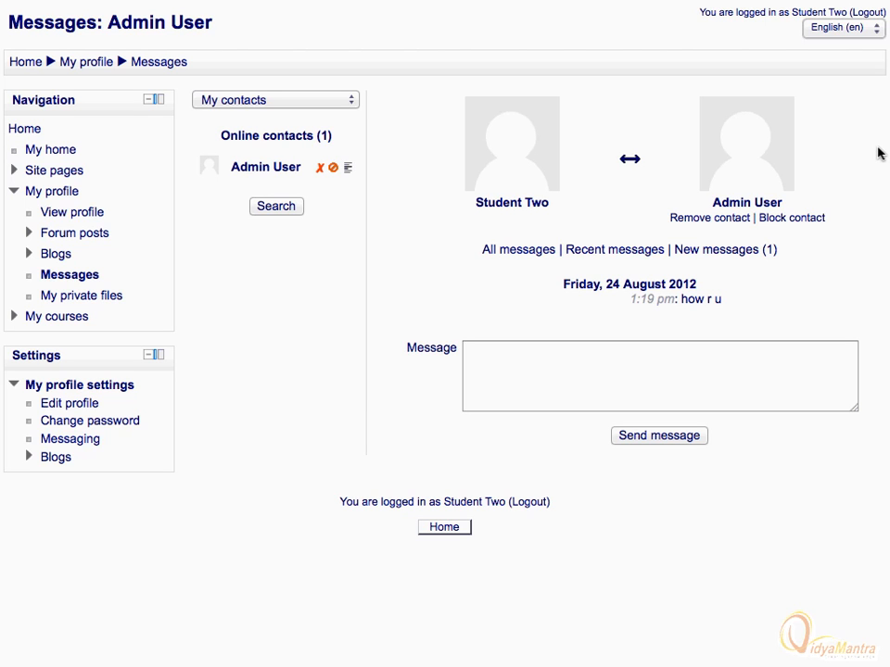
Answer Admin User's "how r u" with the reply "I am fine mam"
{"action": "type", "text": "I am"}
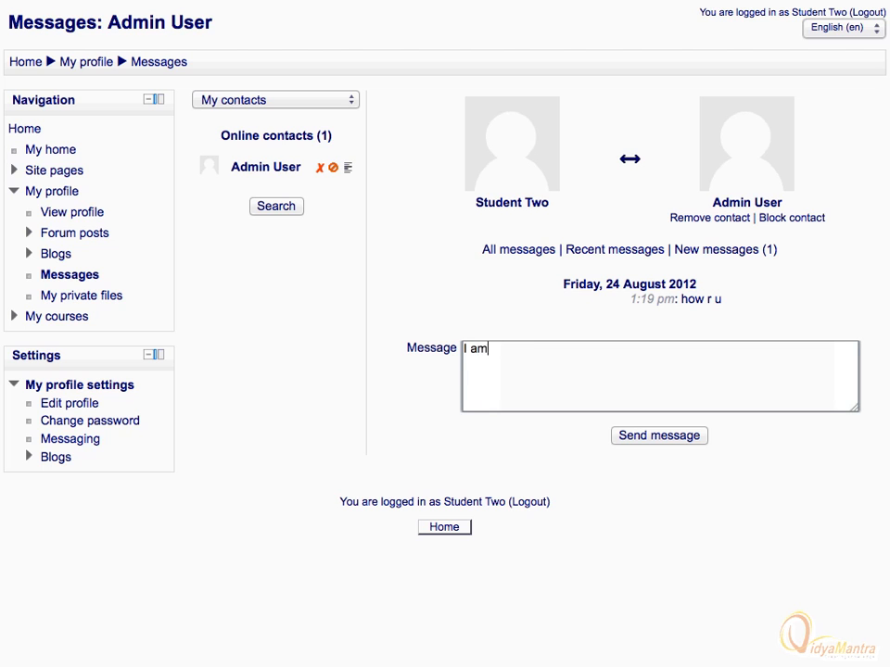
{"action": "type", "text": "fine mam"}
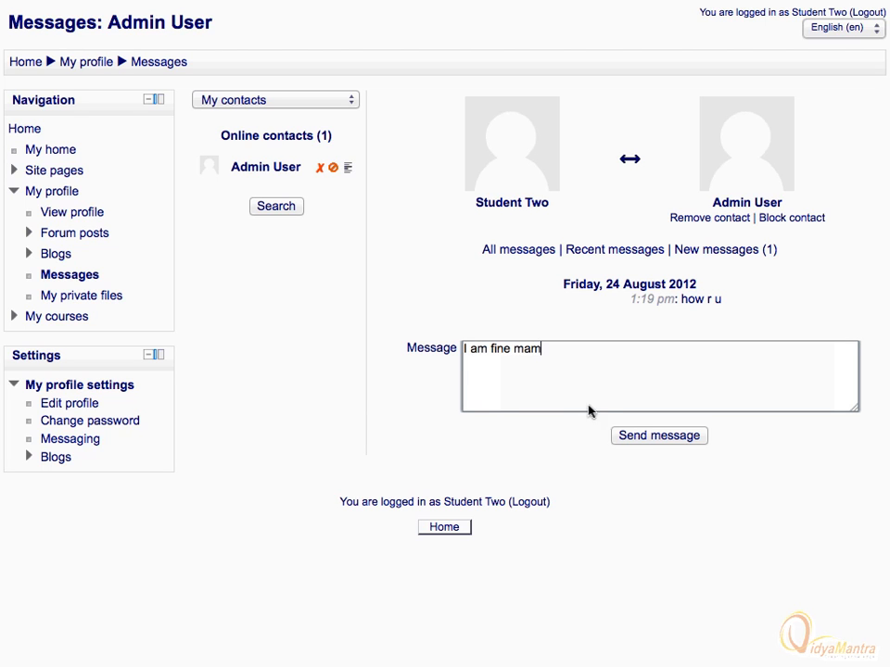
{"action": "left_click", "coordinate": [660, 435]}
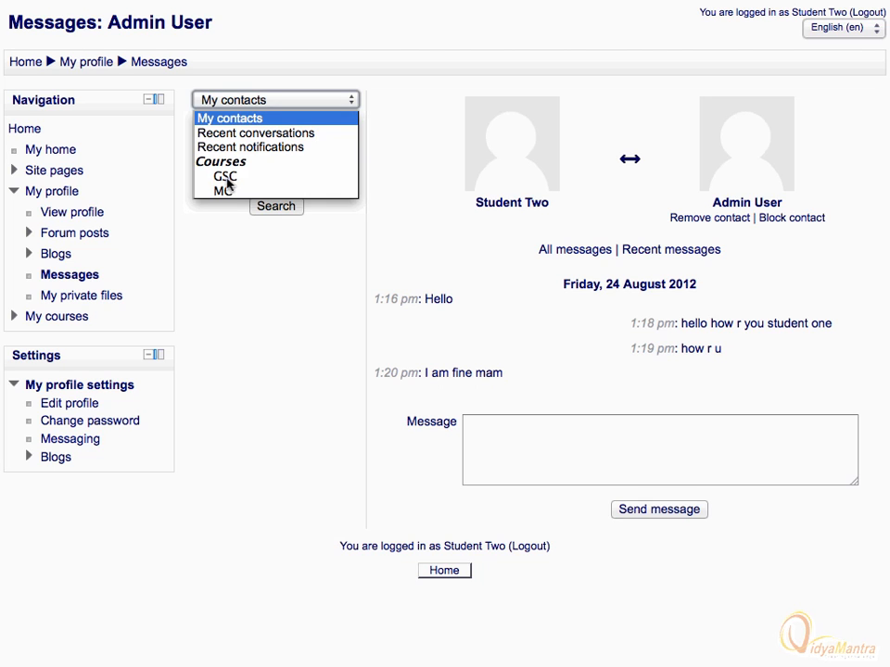
Switch the messaging list from My contacts to the GSC course participants
{"action": "left_click", "coordinate": [224, 178]}
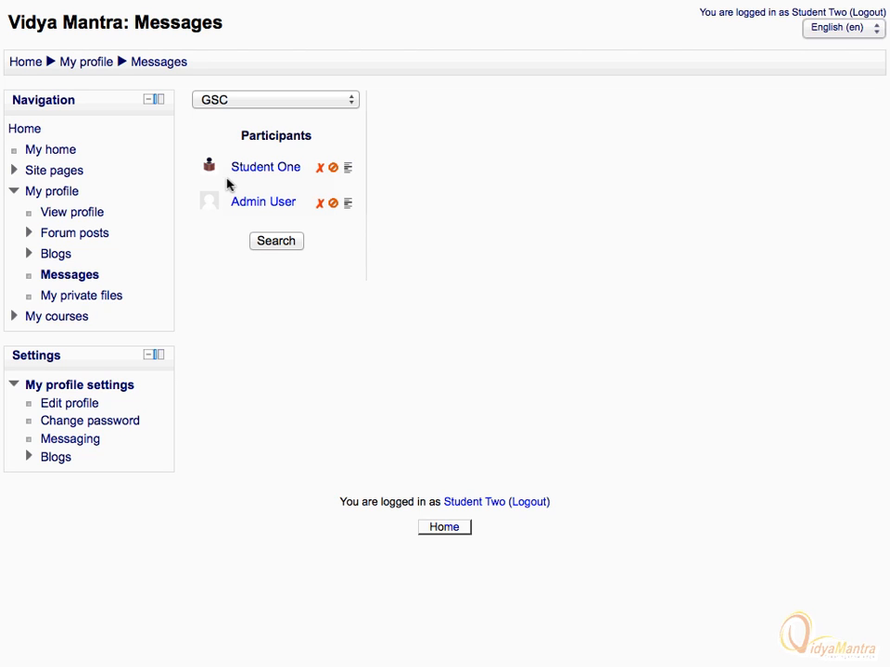
{"action": "mouse_move", "coordinate": [282, 173]}
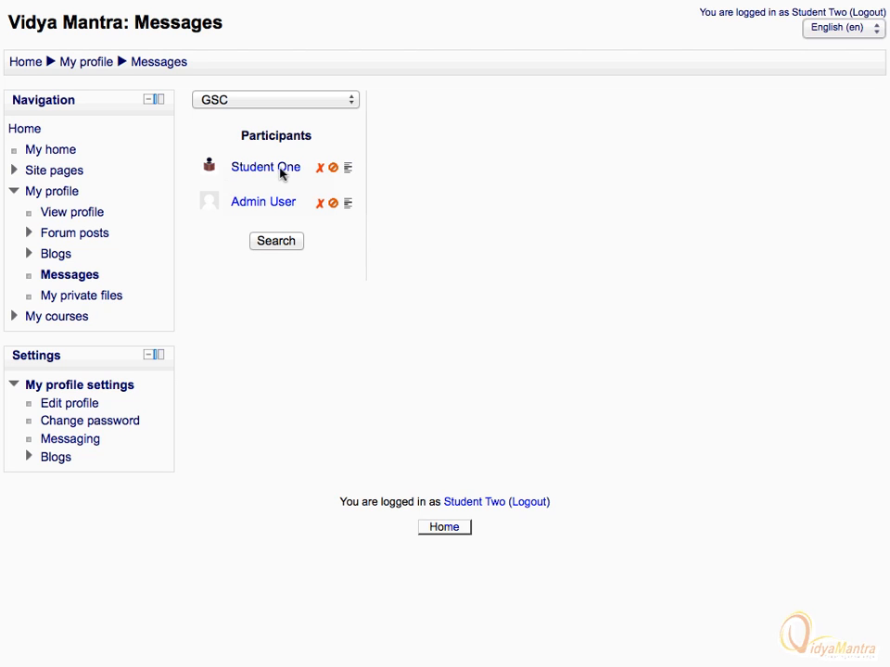
Message Student One "Hi, r u thr" and add Student One to contacts
{"action": "left_click", "coordinate": [265, 167]}
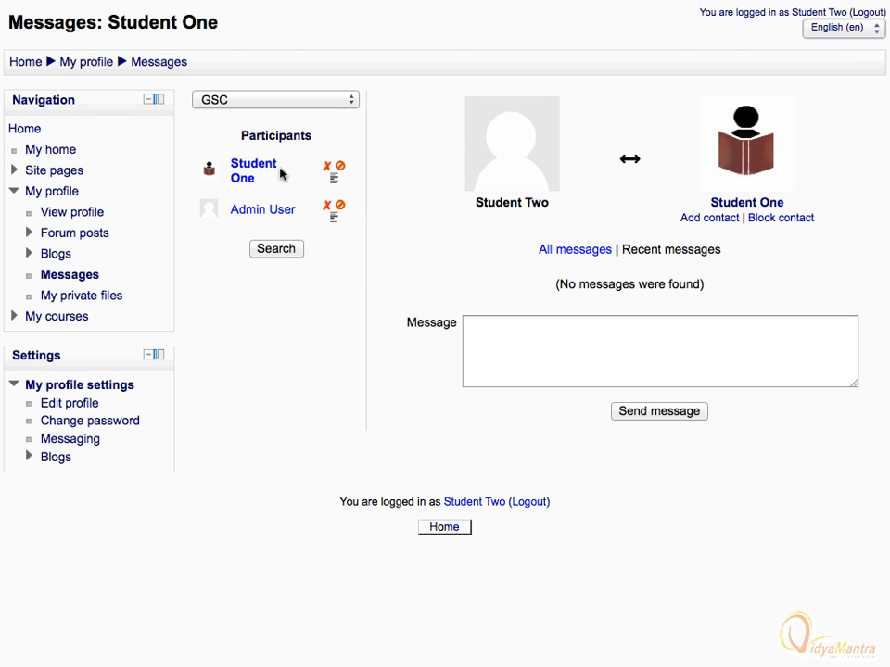
{"action": "type", "text": "Hi, r u thr"}
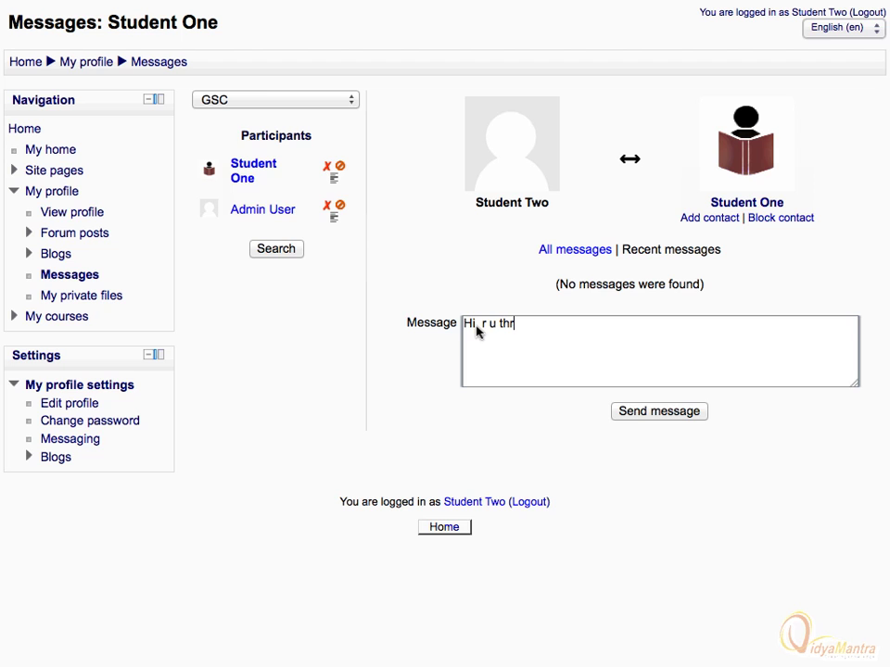
{"action": "left_click", "coordinate": [660, 412]}
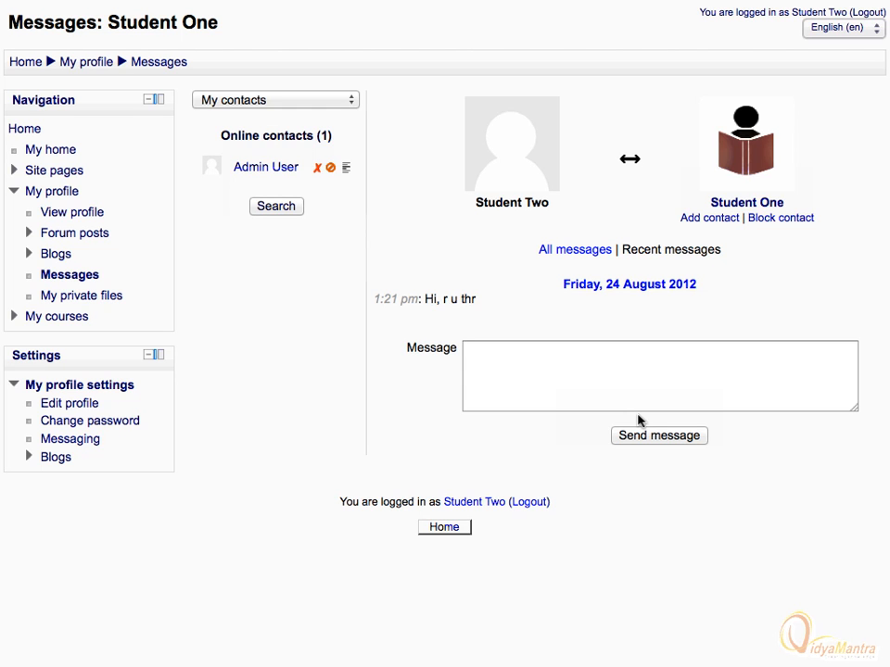
{"action": "mouse_move", "coordinate": [710, 224]}
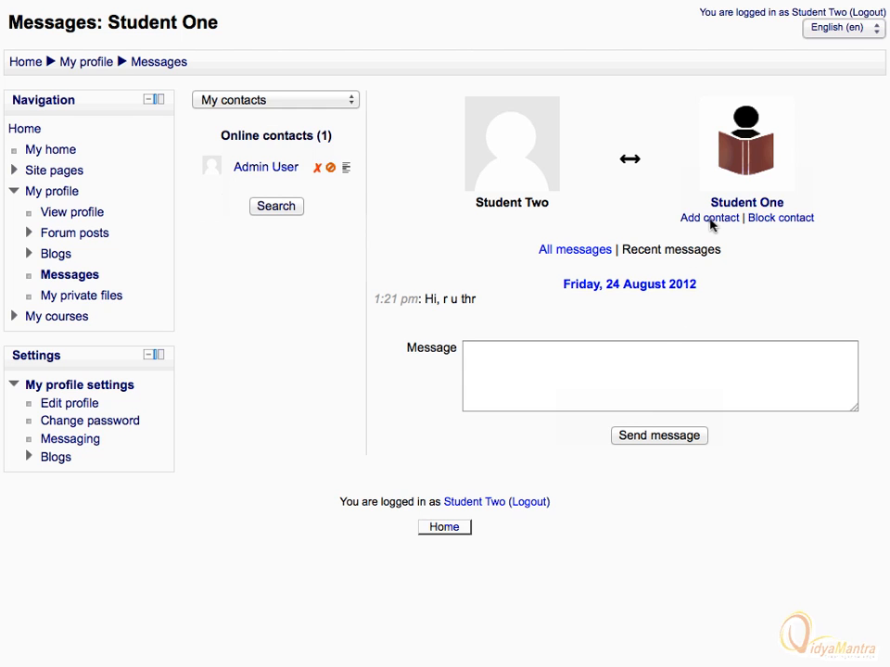
{"action": "left_click", "coordinate": [708, 219]}
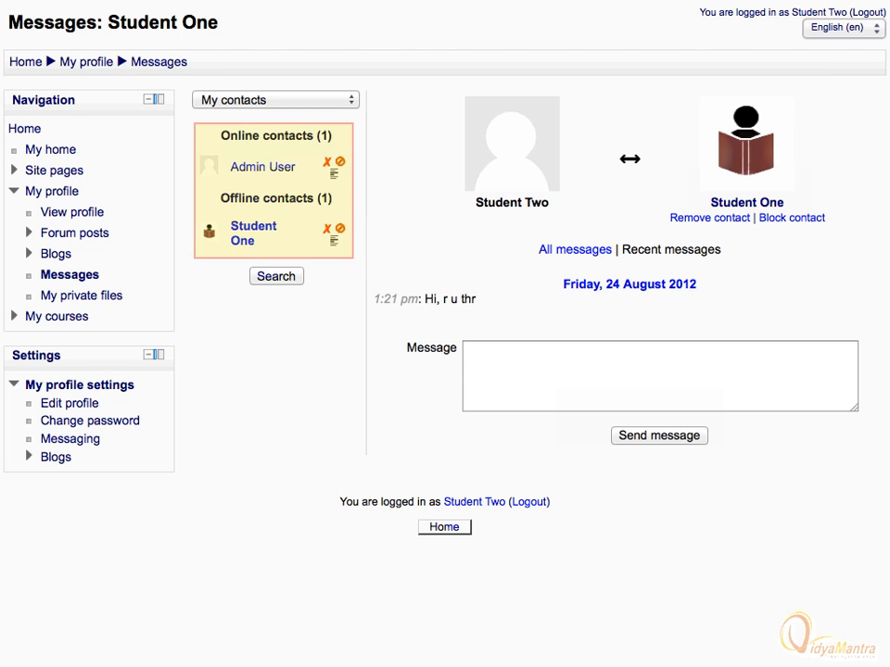